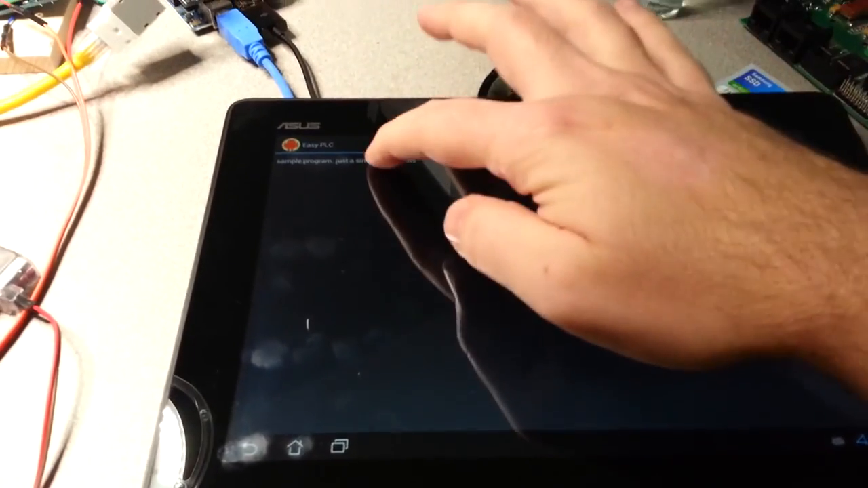
# Open 'sample program', the simple set of tests, in the editor.
pyautogui.click(339, 156)
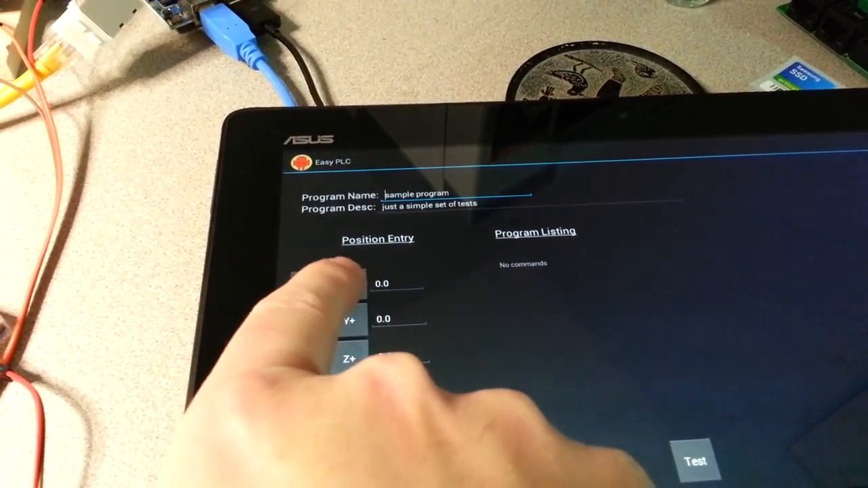
# Jog the X axis forward with X+, moving the position from 0.0 to 5.0.
pyautogui.click(318, 284)
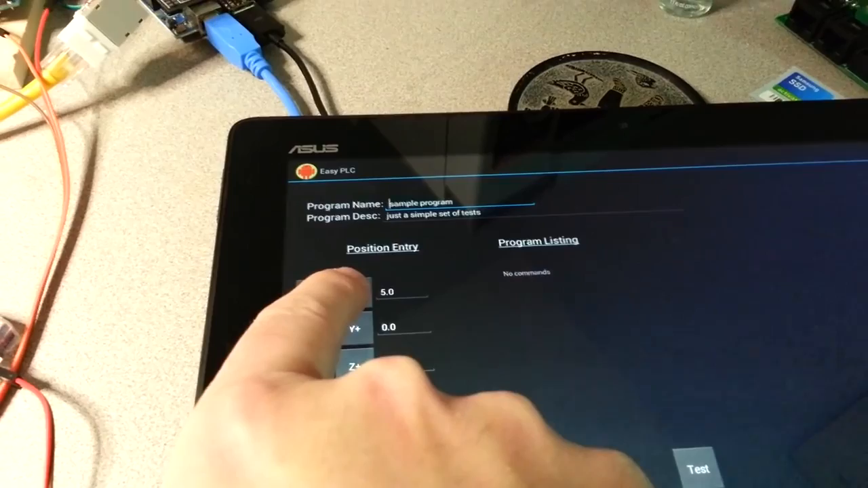